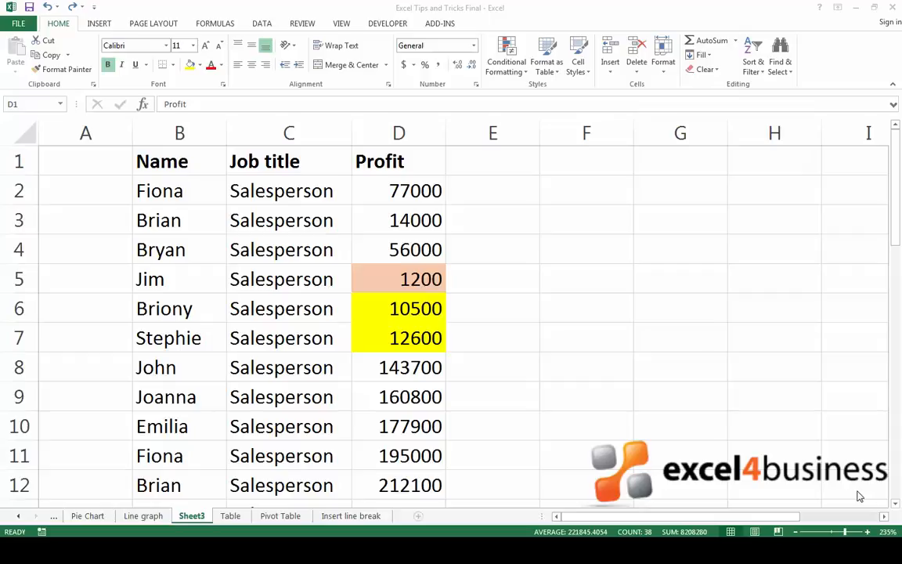
pyautogui.moveTo(539, 230)
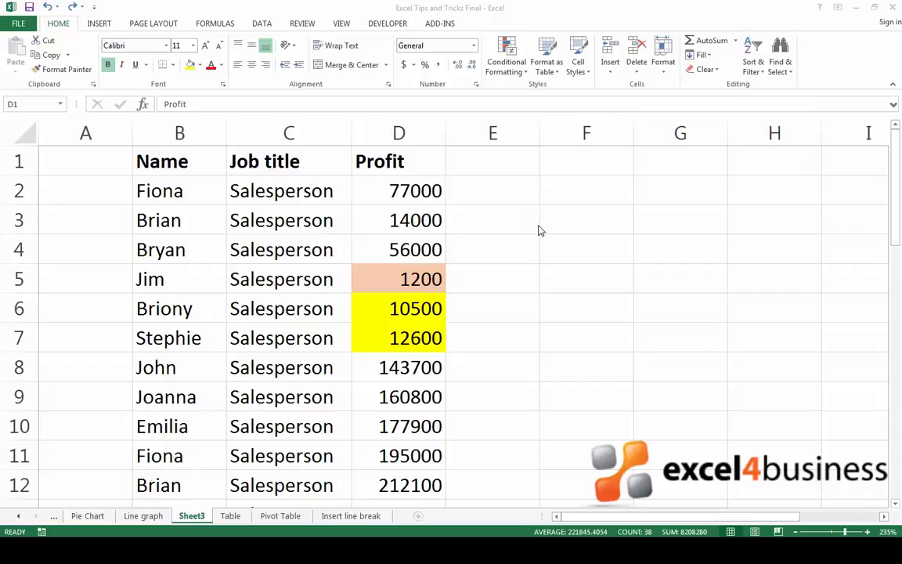
# Select the Profit column (D) as the range to sort
pyautogui.click(398, 132)
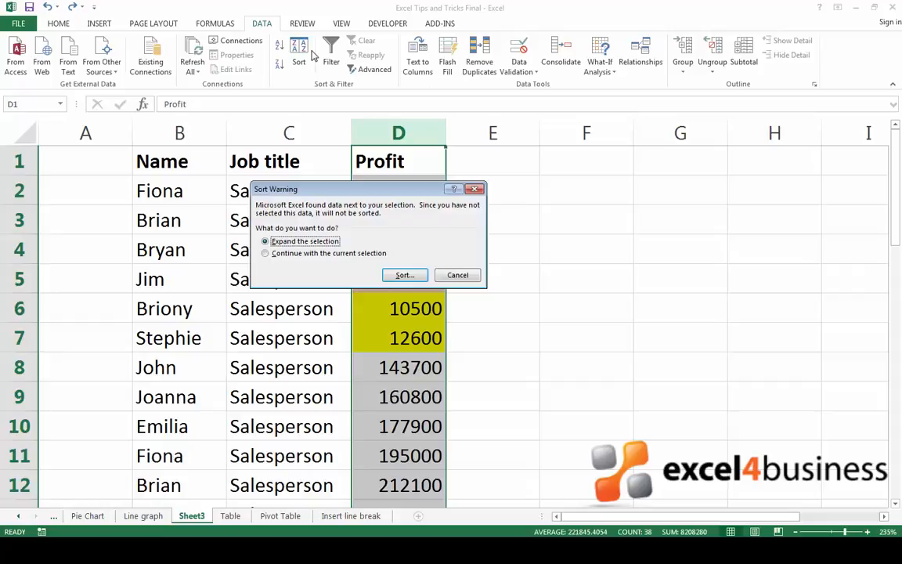
# Expand the selection and set the sort level to Profit, sorted on Cell Color
pyautogui.click(404, 275)
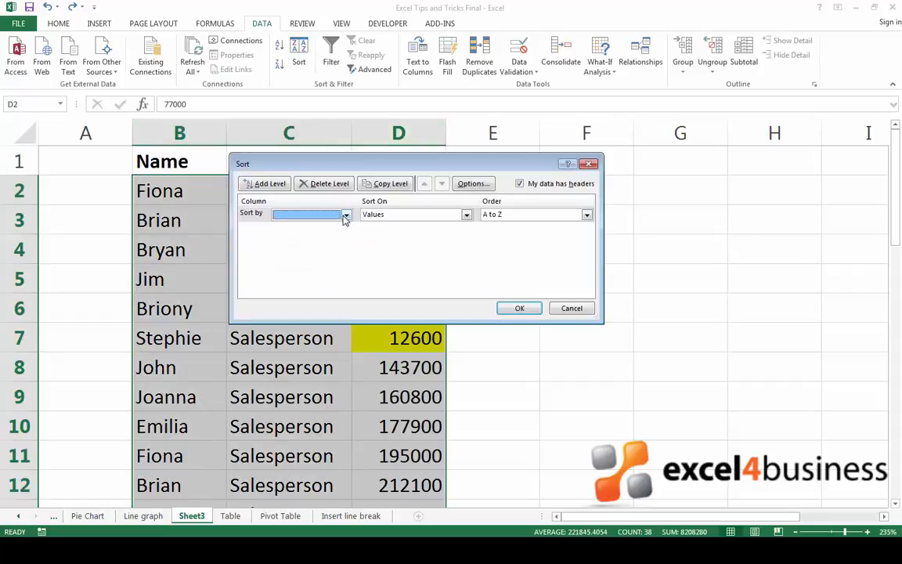
pyautogui.click(345, 214)
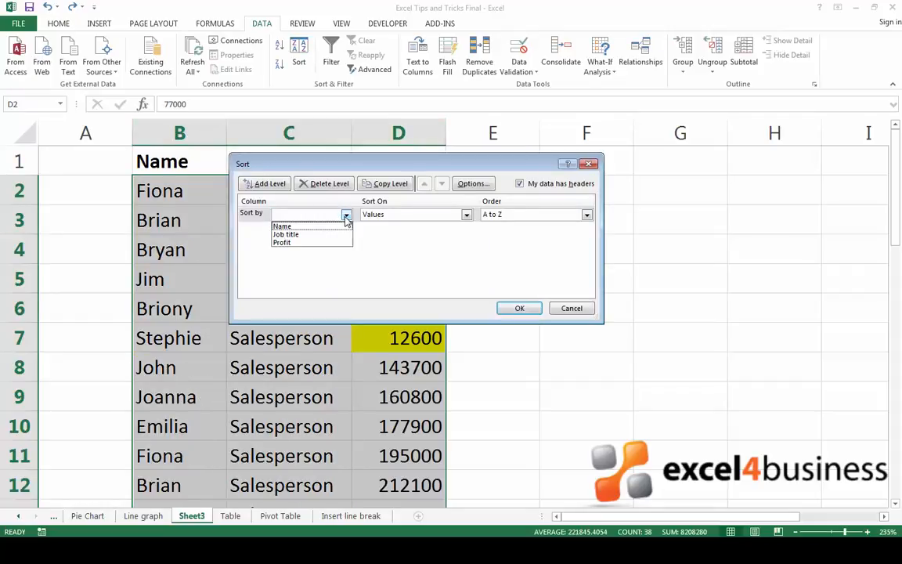
pyautogui.click(282, 241)
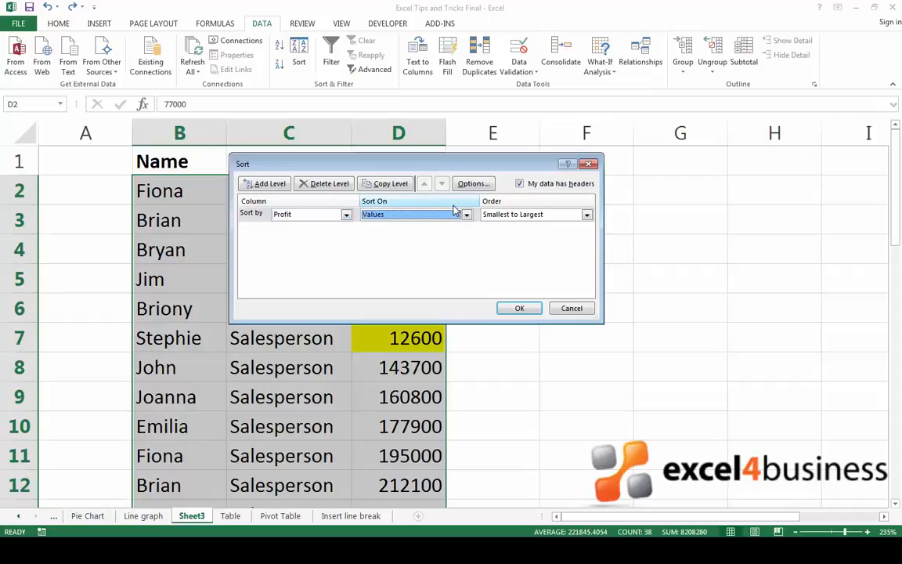
pyautogui.click(467, 213)
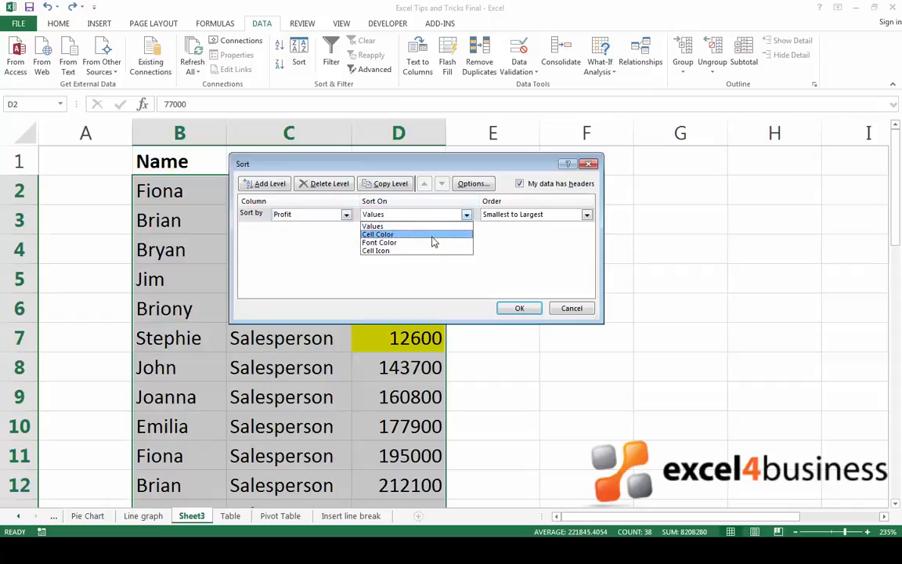
pyautogui.click(379, 235)
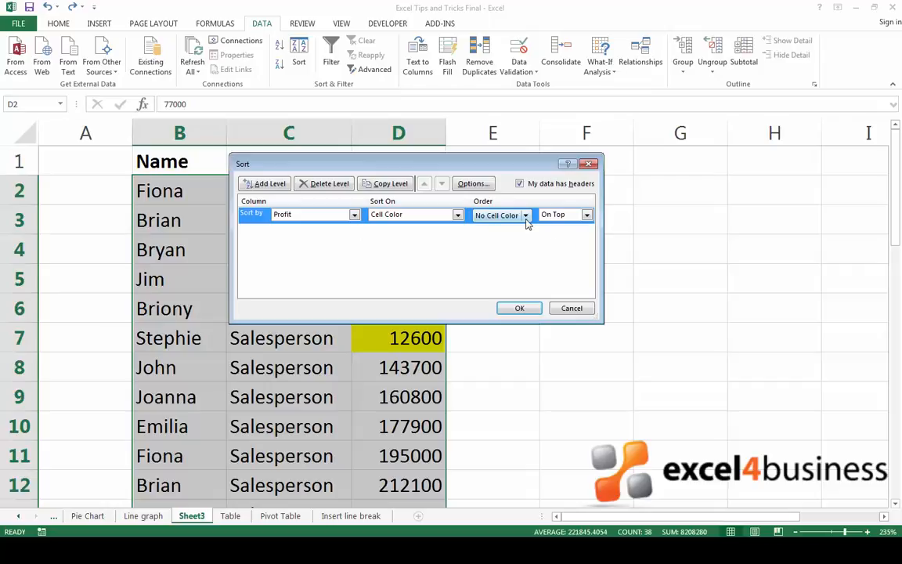
pyautogui.click(526, 215)
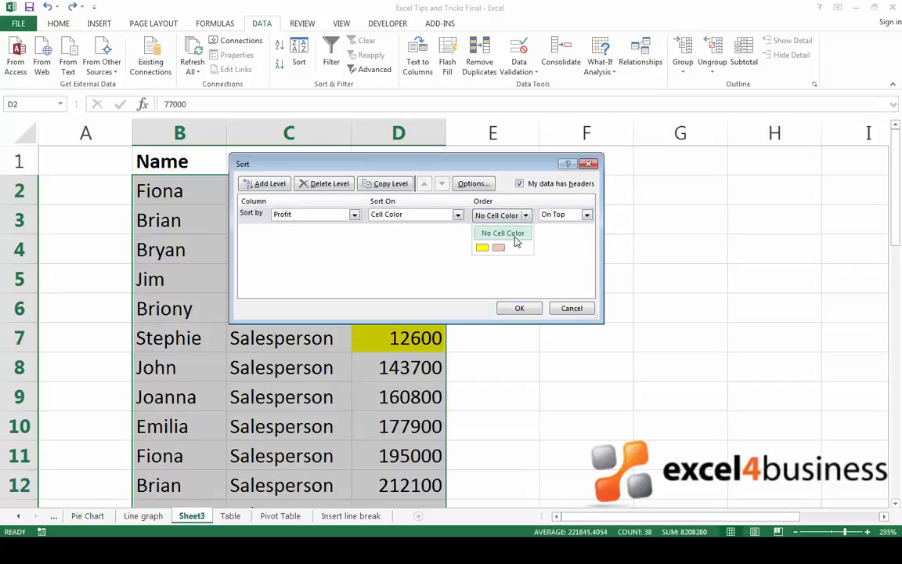
# Order pink Profit cells on top, then yellow in a second level, and apply the sort
pyautogui.click(385, 183)
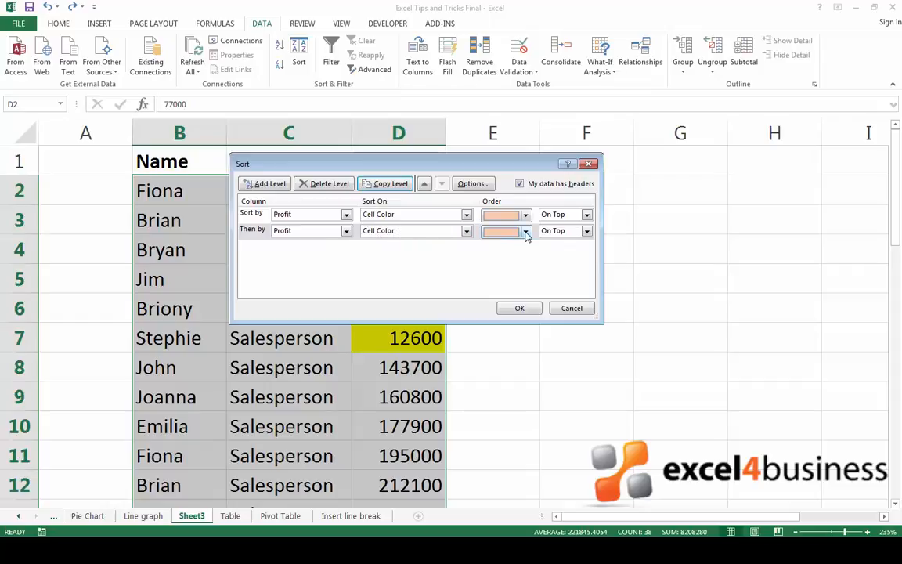
pyautogui.click(526, 230)
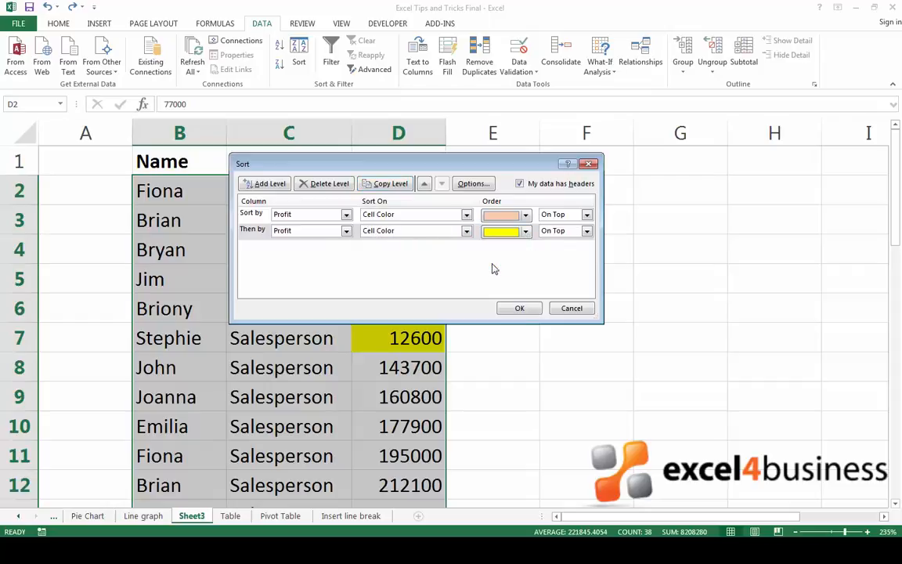
pyautogui.click(518, 307)
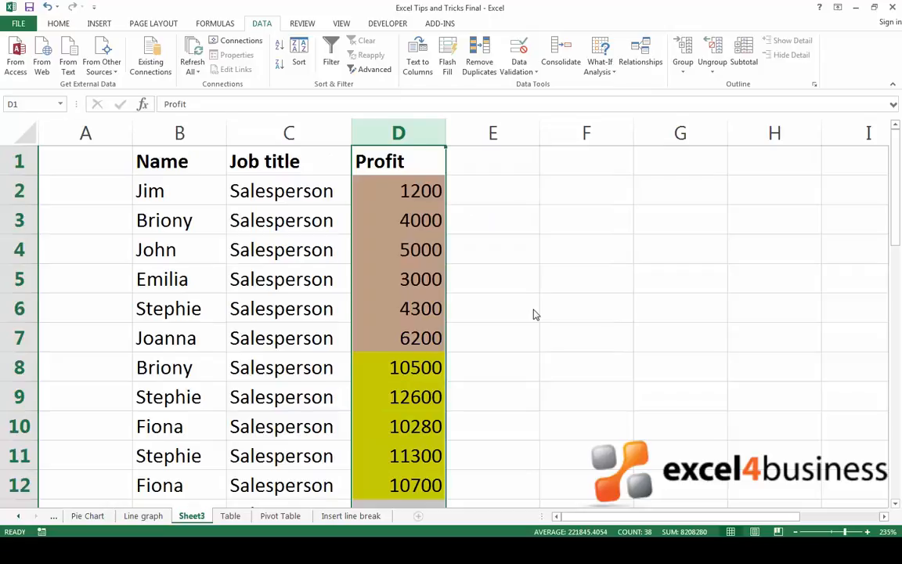
pyautogui.click(492, 307)
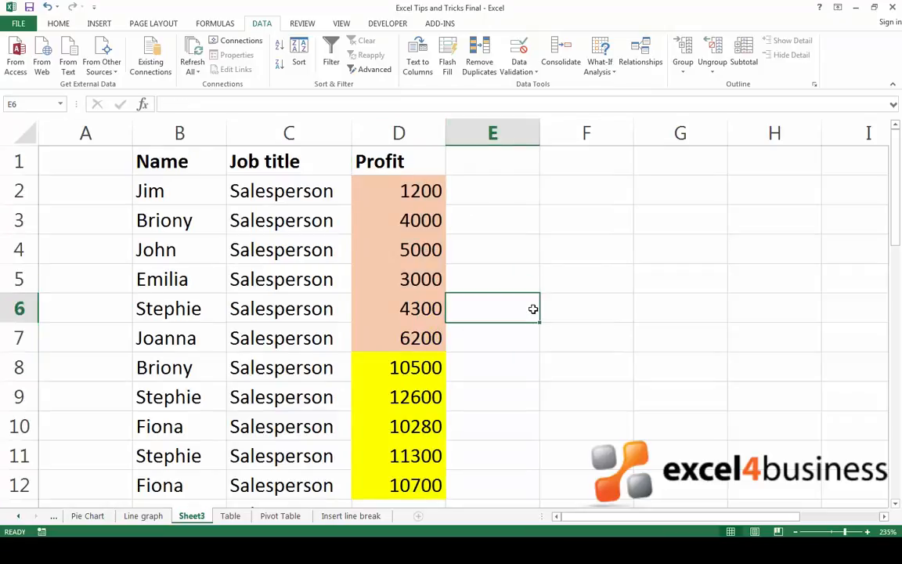